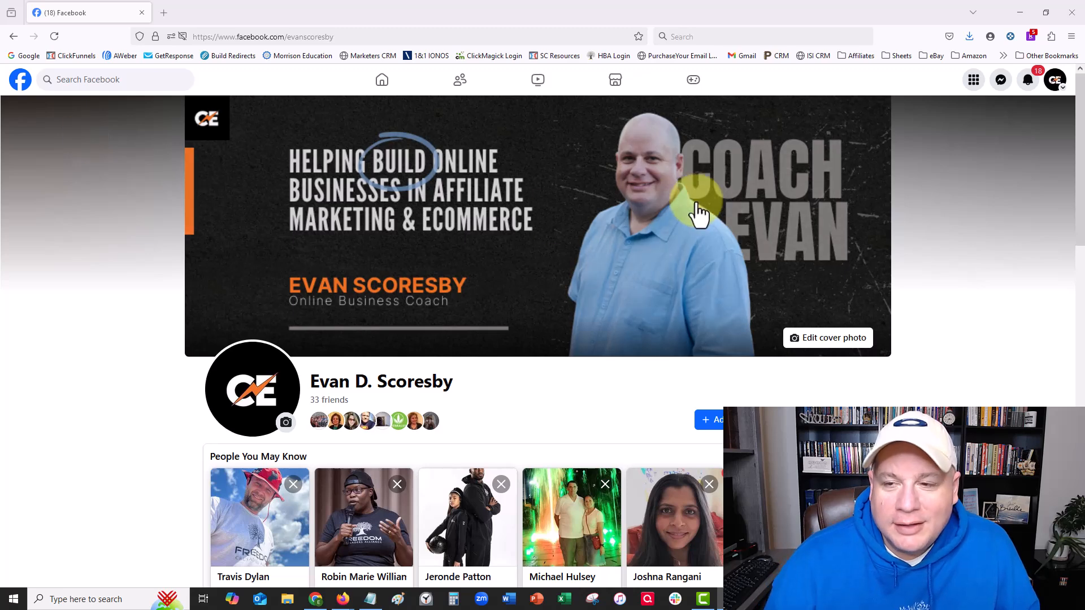
mouse_move(97, 177)
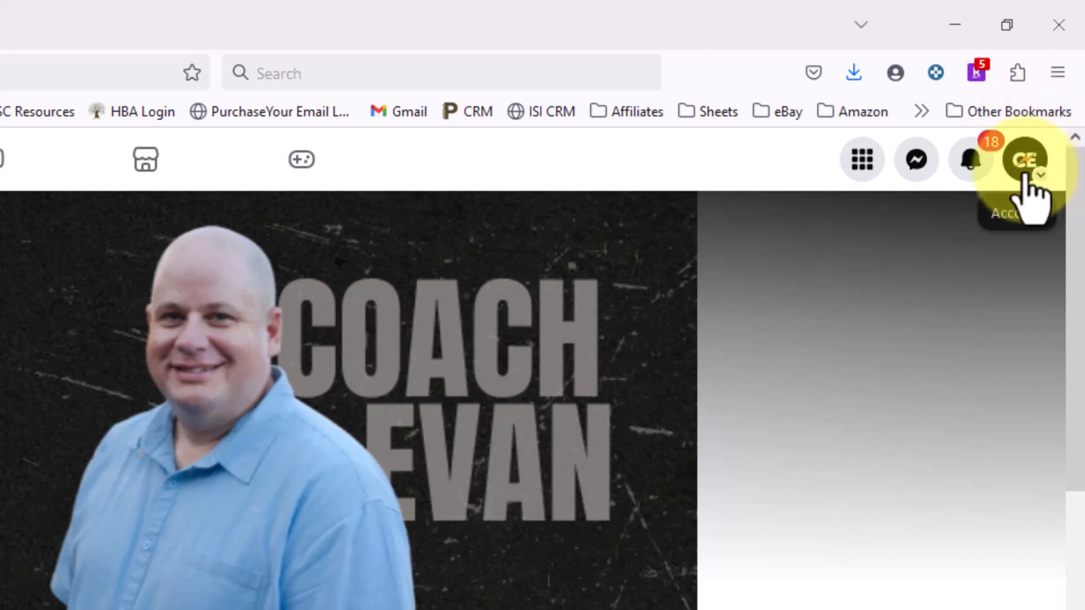
Step: Switch Facebook from the personal profile to the Fast Fair Express Page
click(1027, 160)
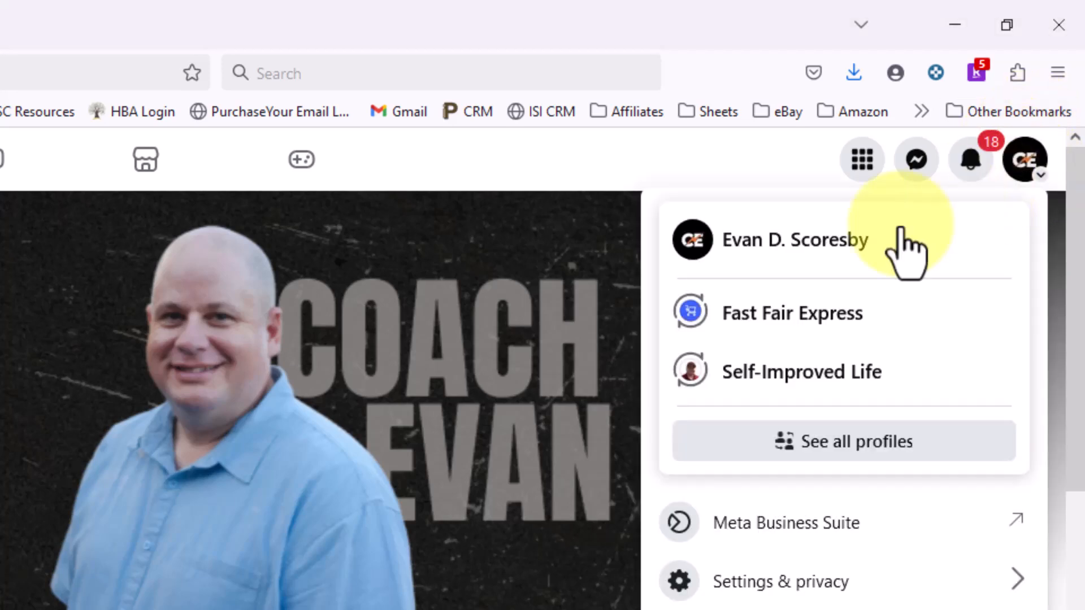
mouse_move(792, 313)
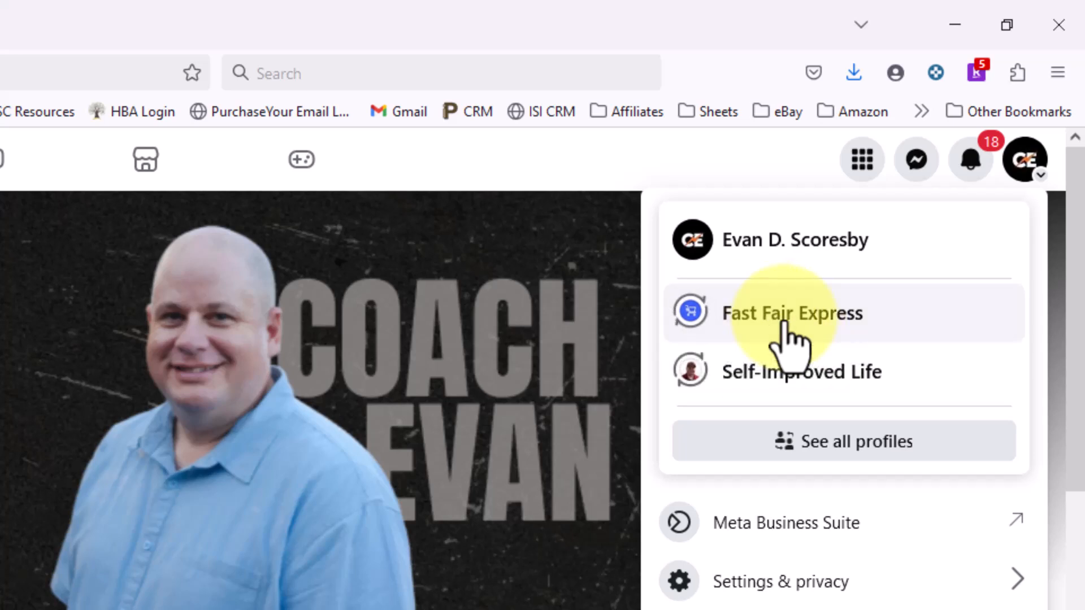
click(793, 313)
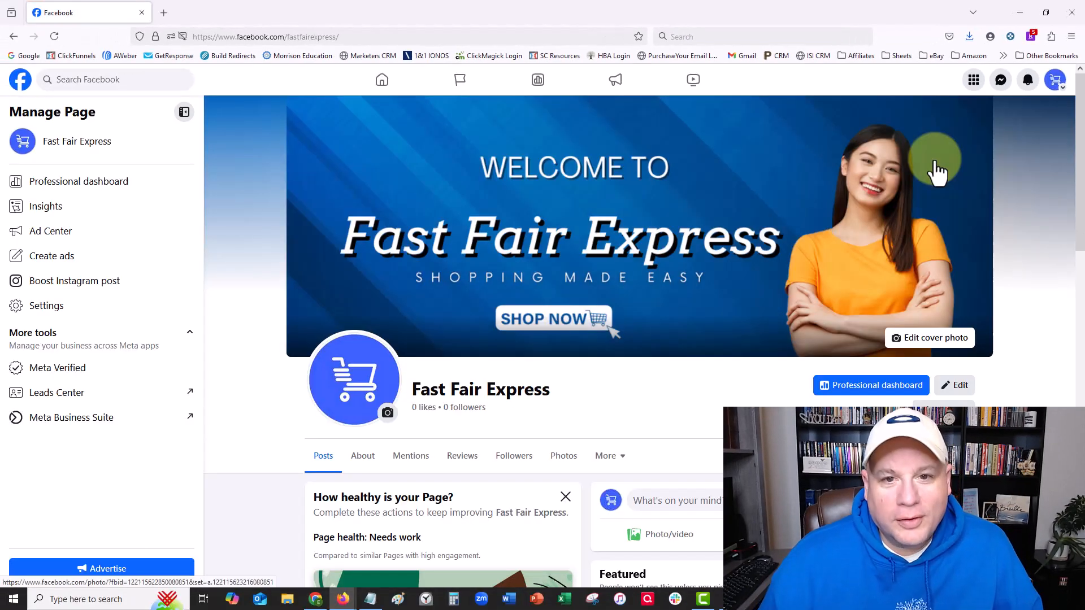
Step: Launch Meta Business Suite for Fast Fair Express from the Manage Page sidebar's More tools
scroll(down, 3)
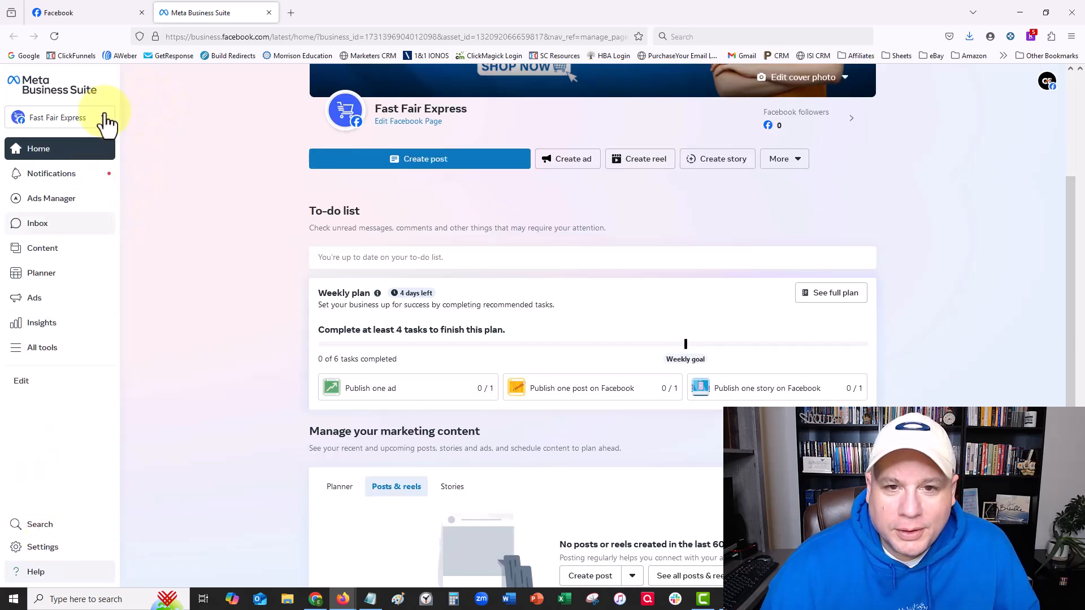
click(58, 117)
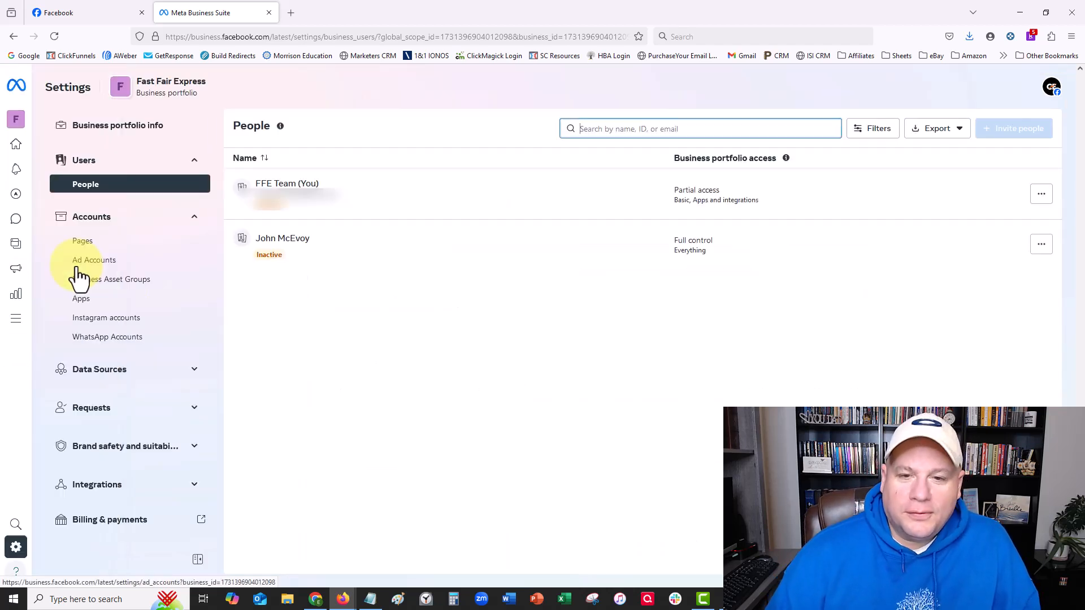
Step: Find that Remove is unavailable for your own FFE Team user in the portfolio's People list
click(85, 185)
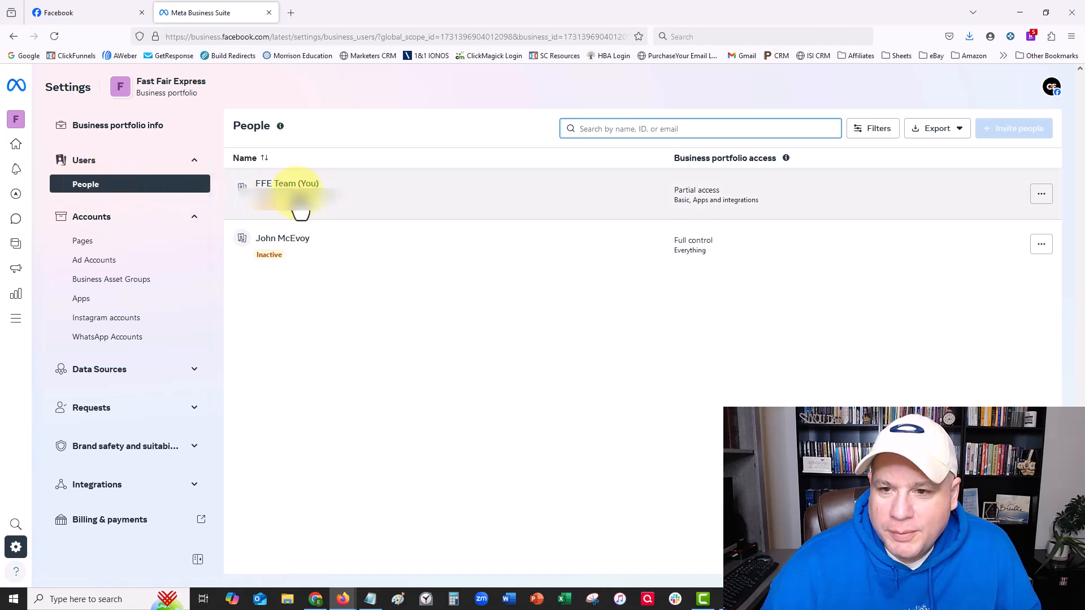
mouse_move(1041, 193)
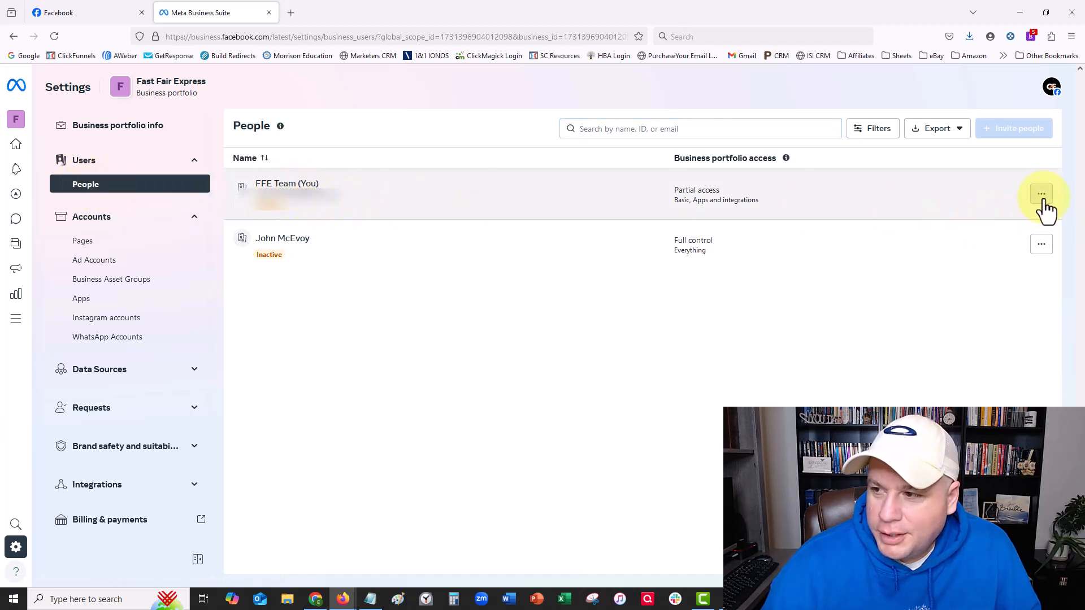
click(1041, 194)
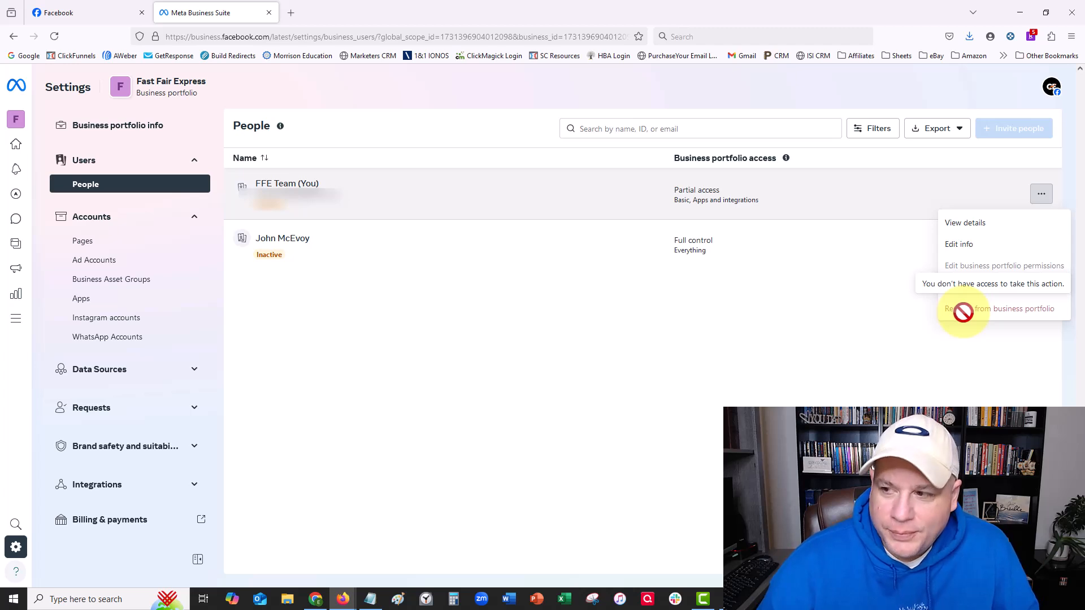
click(550, 305)
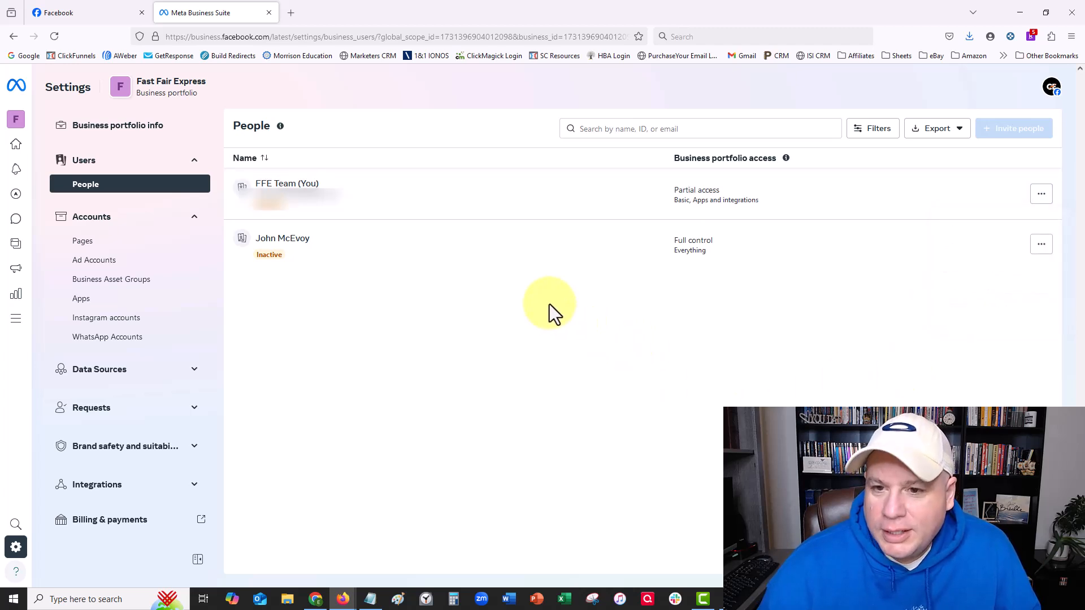
mouse_move(124, 111)
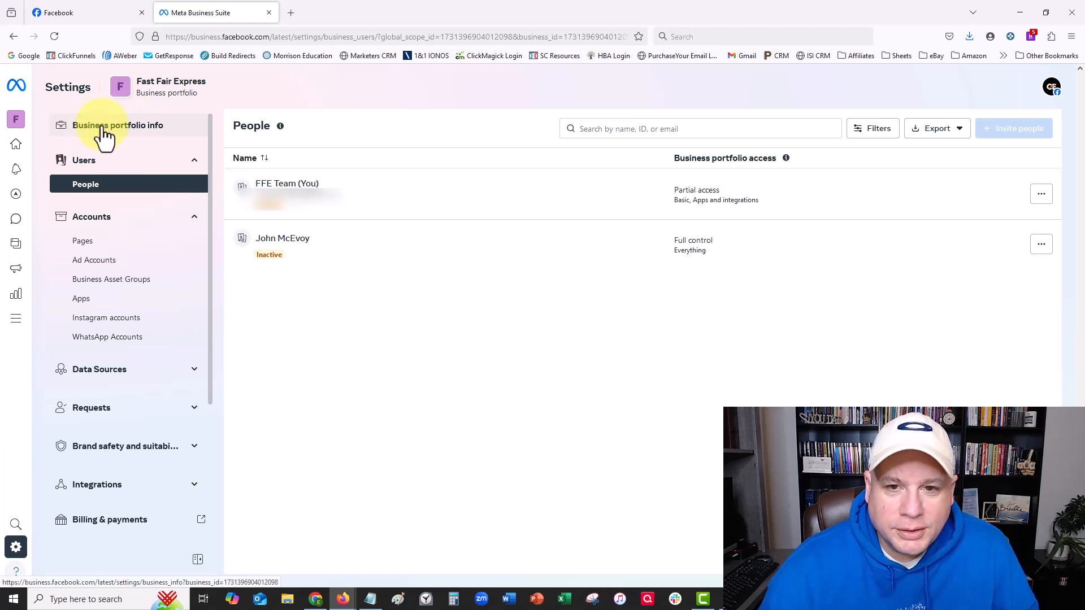
Step: Reach the My info section of the Fast Fair Express business portfolio info
click(116, 125)
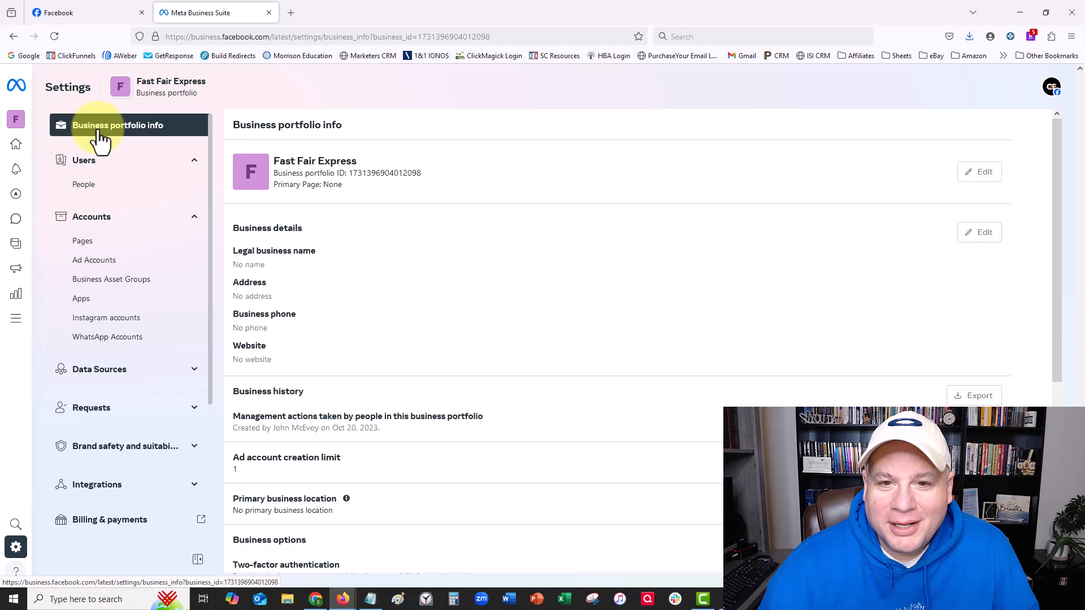
mouse_move(411, 205)
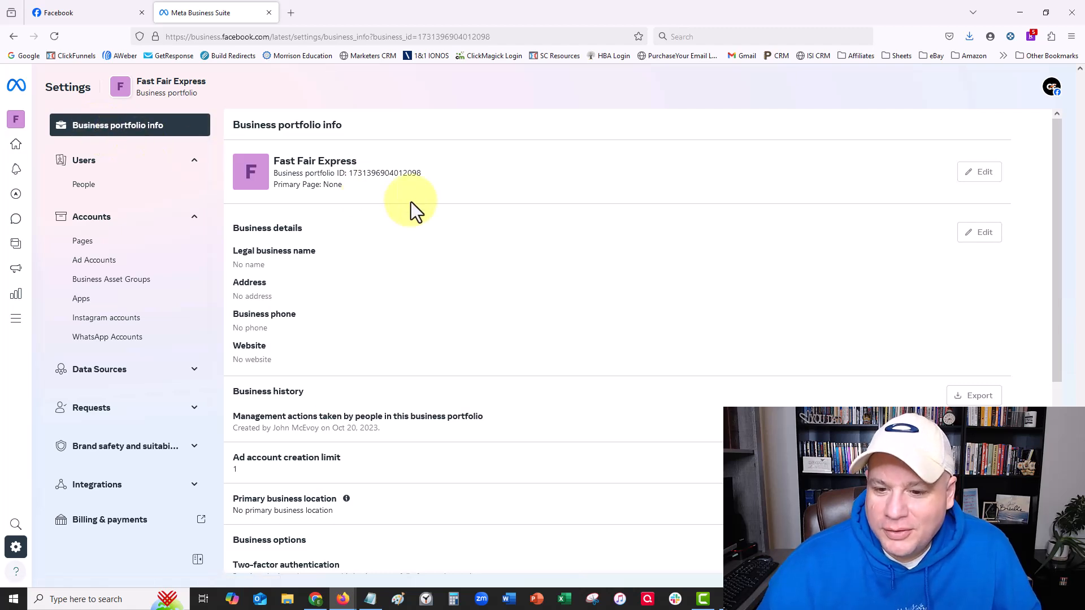
scroll(down, 3)
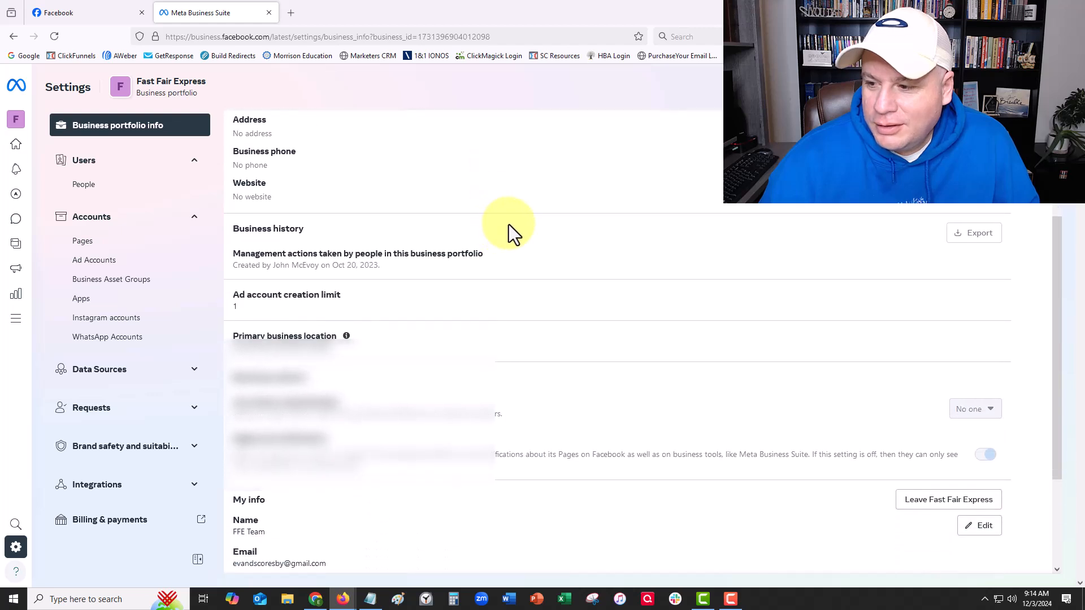
scroll(down, 3)
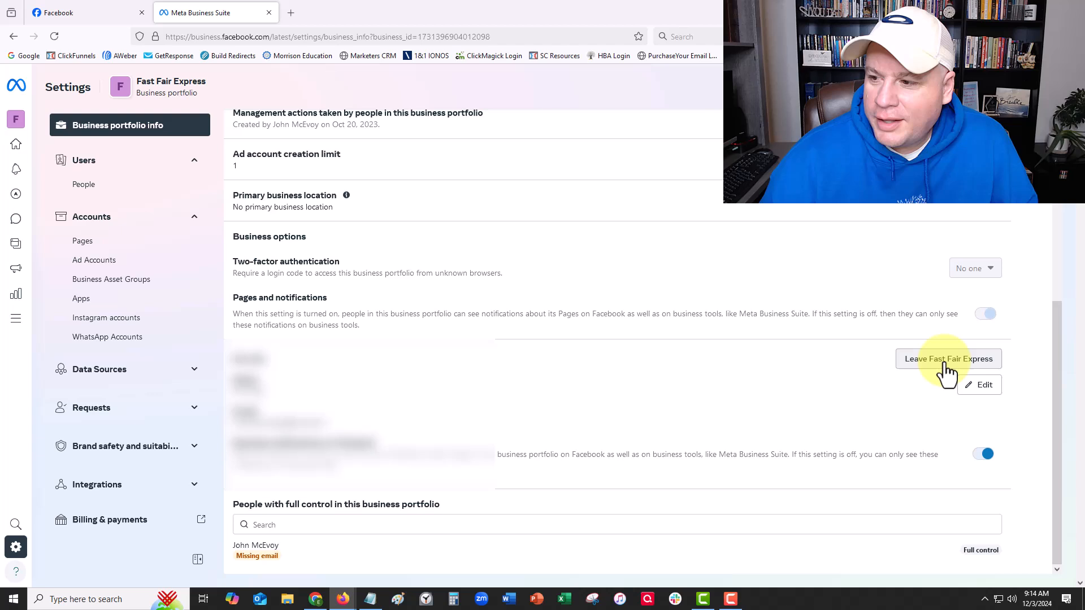
mouse_move(886, 380)
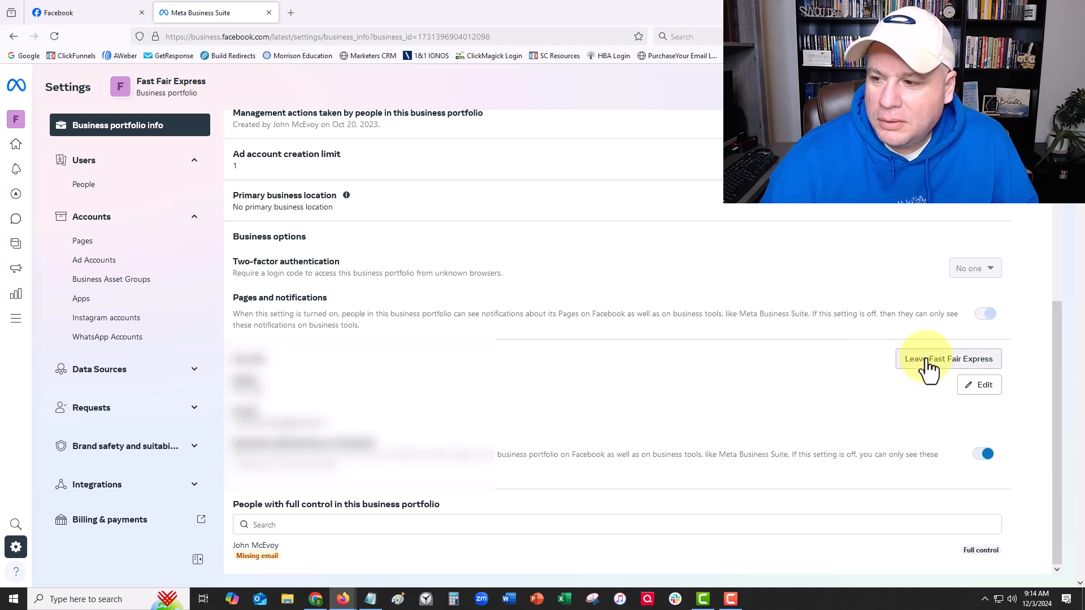
Step: Leave the Fast Fair Express business portfolio and confirm in the dialog
click(947, 358)
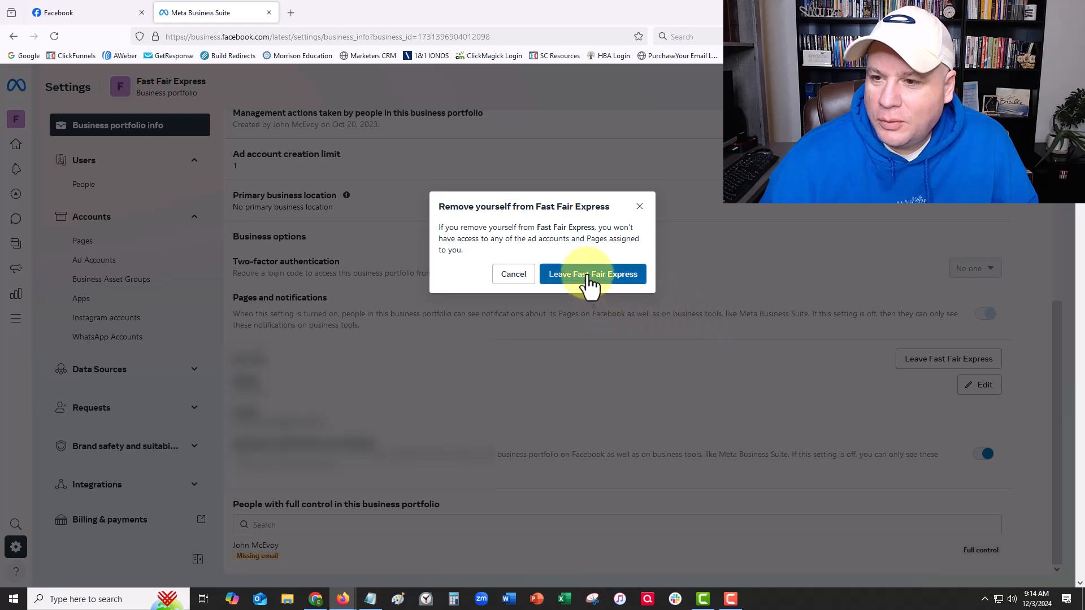
click(591, 273)
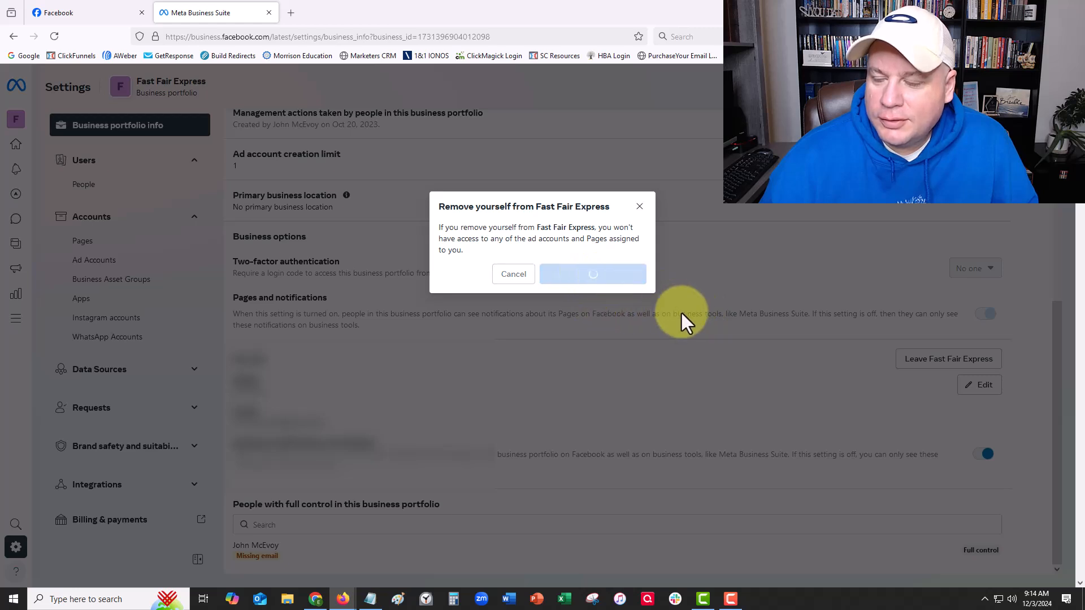
click(591, 274)
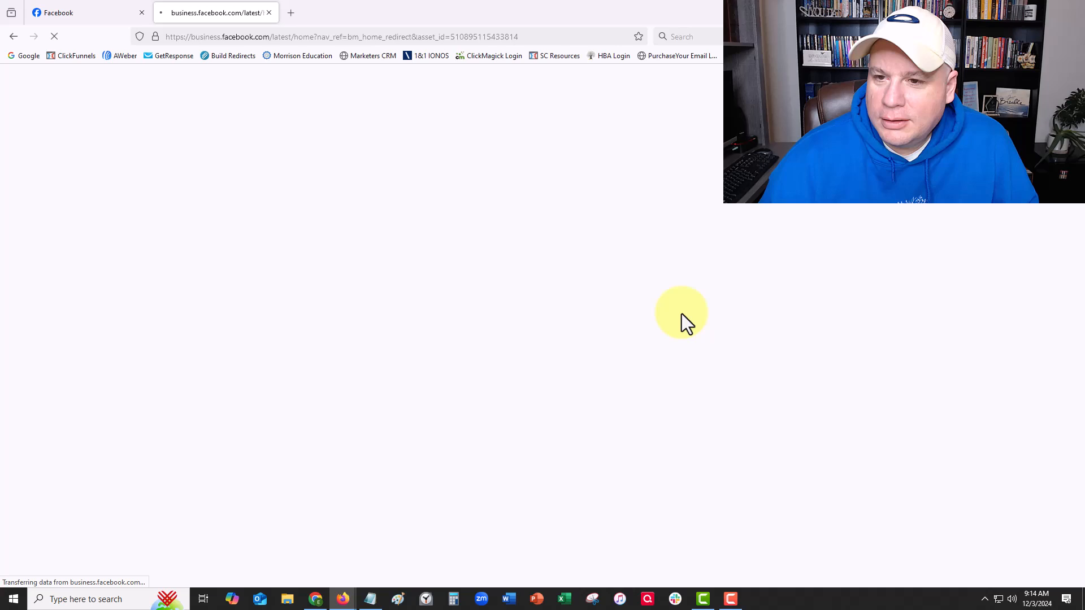